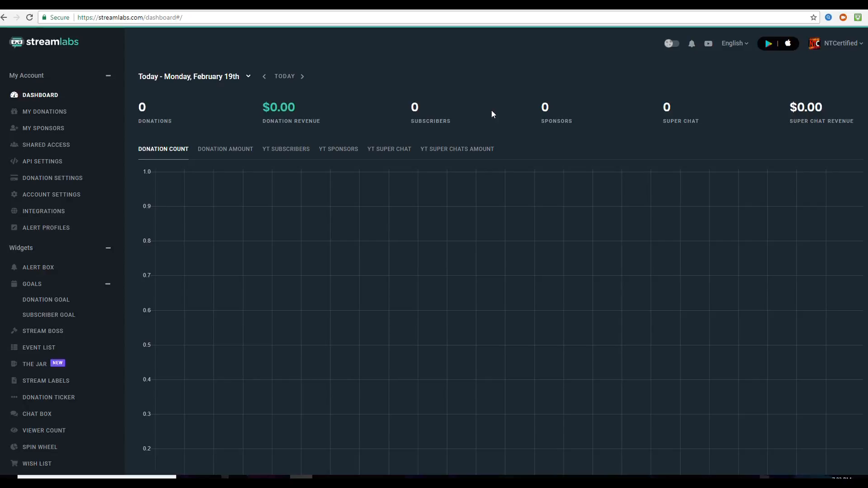
mouse_move(503, 117)
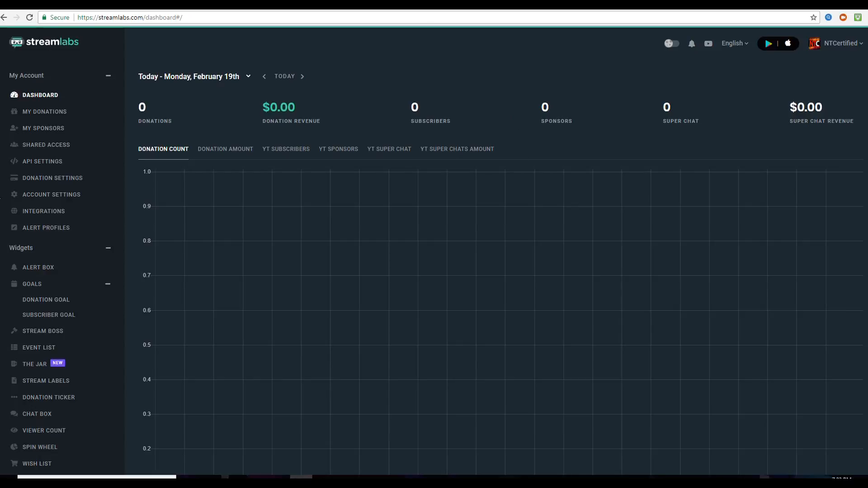
mouse_move(38, 267)
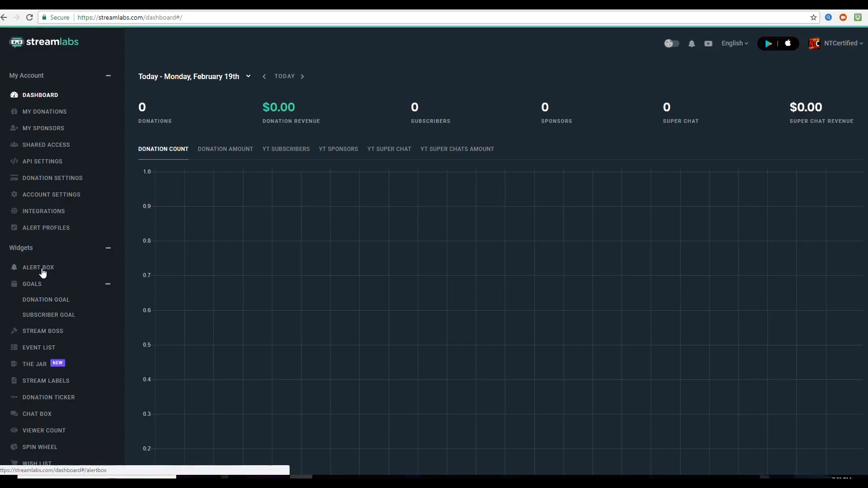
Open the Alert Box Donations tab and review its layout, animation, image and sound settings
click(37, 267)
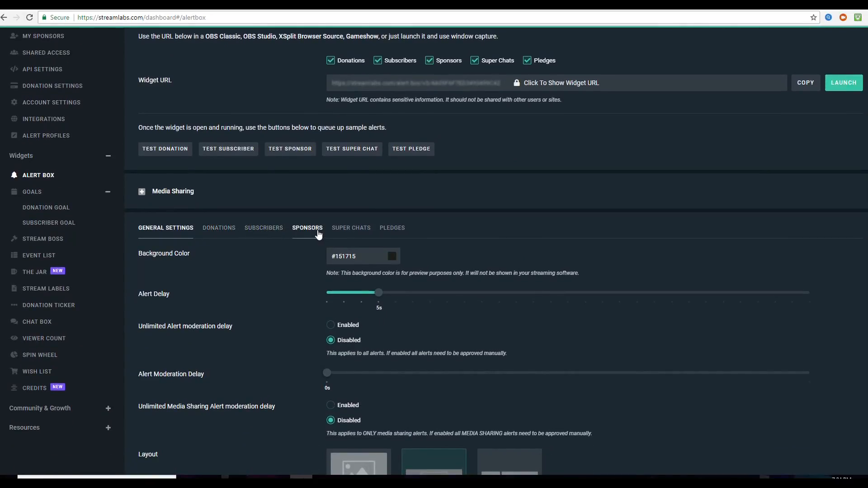
click(392, 228)
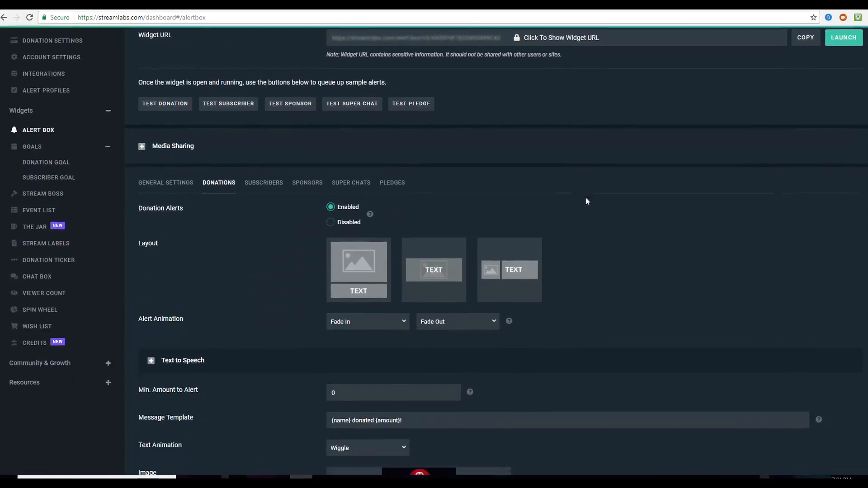
scroll(down, 3)
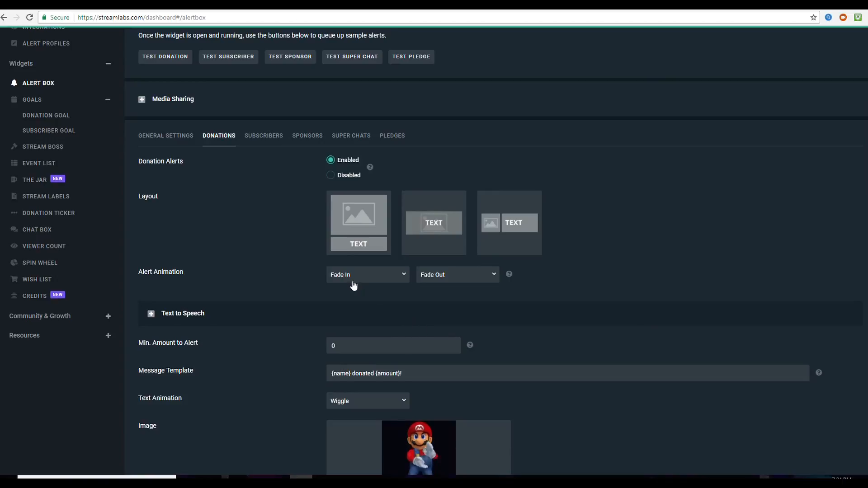
scroll(down, 3)
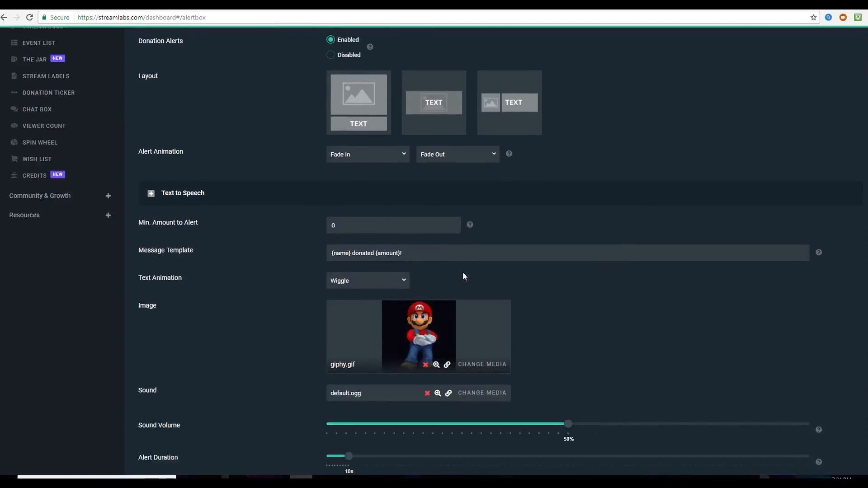
scroll(down, 3)
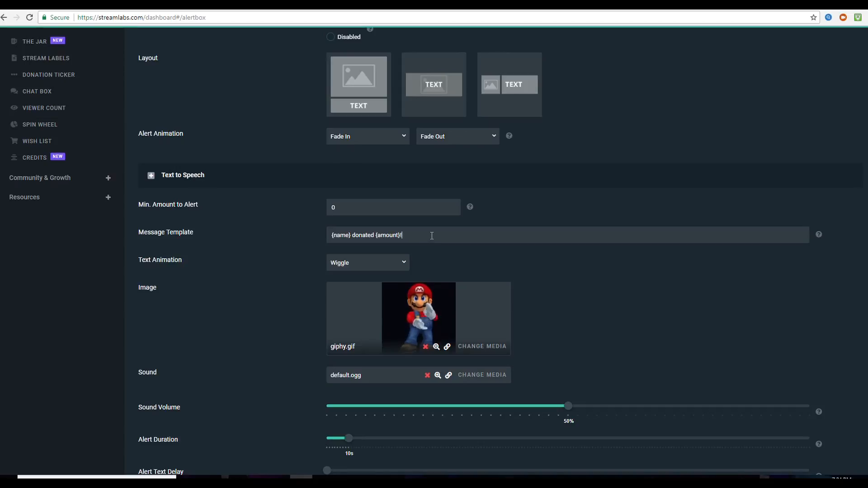
scroll(down, 3)
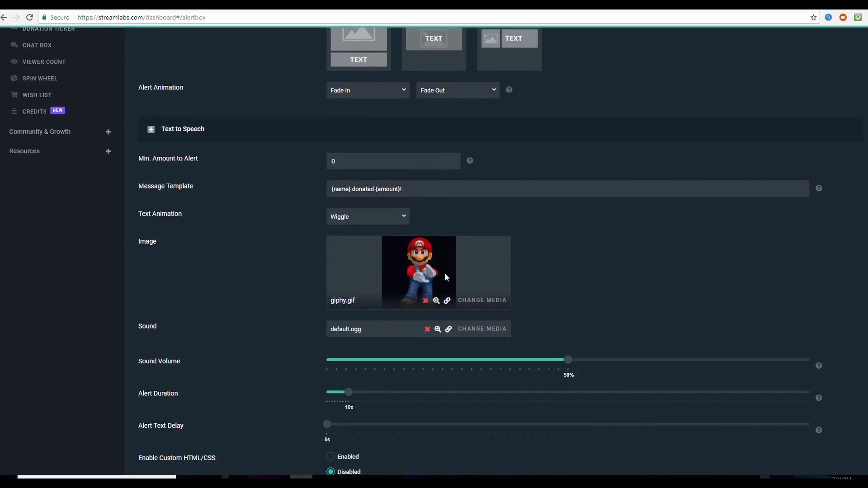
mouse_move(481, 301)
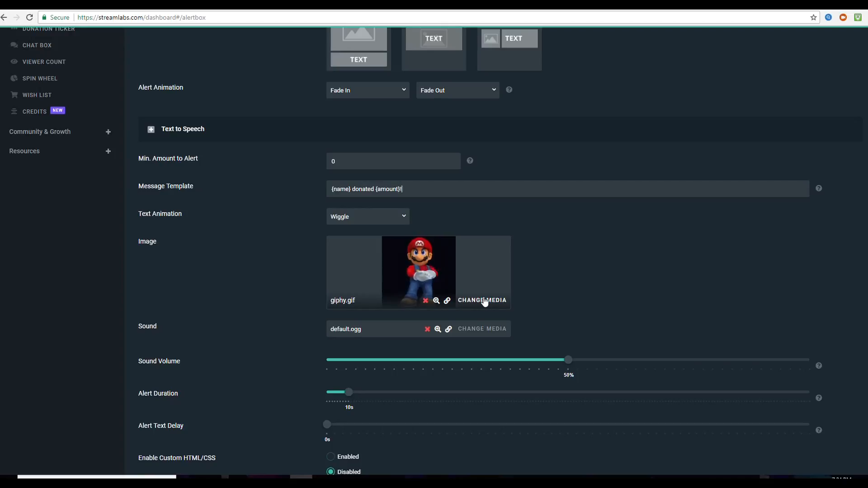
mouse_move(364, 334)
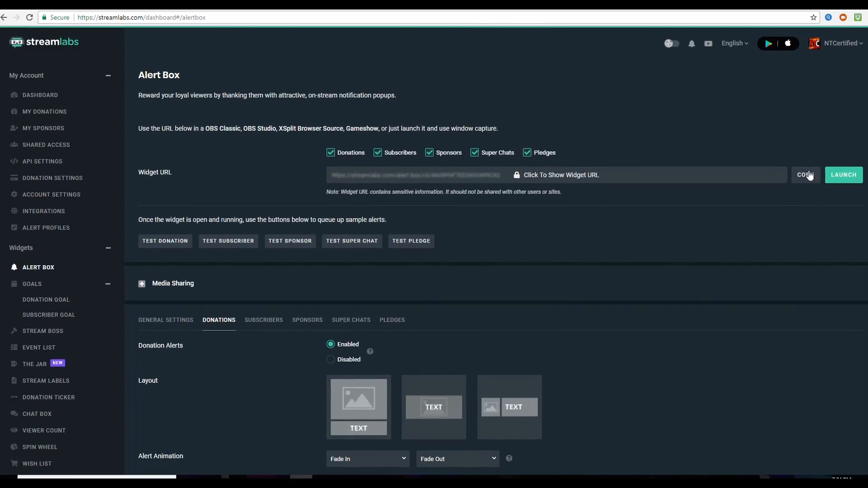
Copy the Alert Box widget URL
click(805, 175)
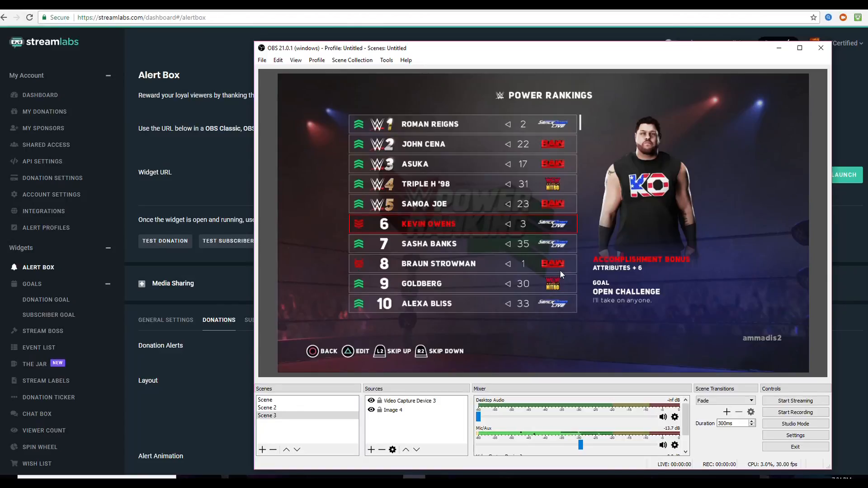
mouse_move(567, 267)
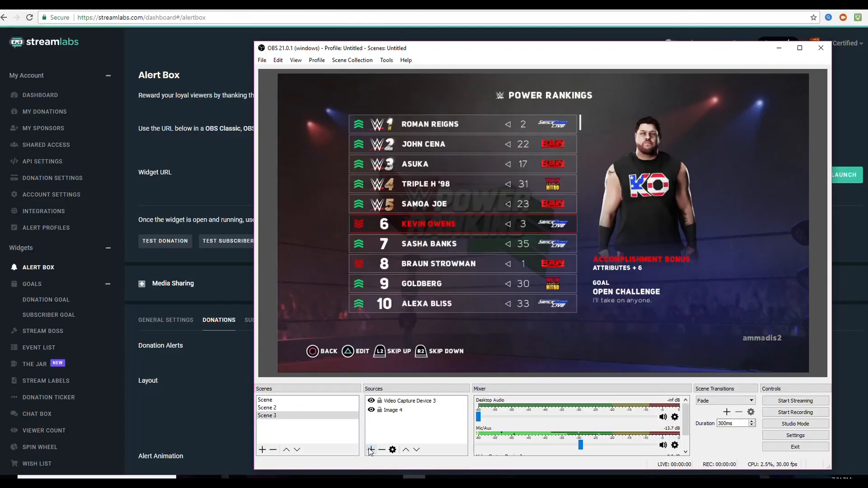
Start a new OBS browser source named 'Donation G'
click(372, 449)
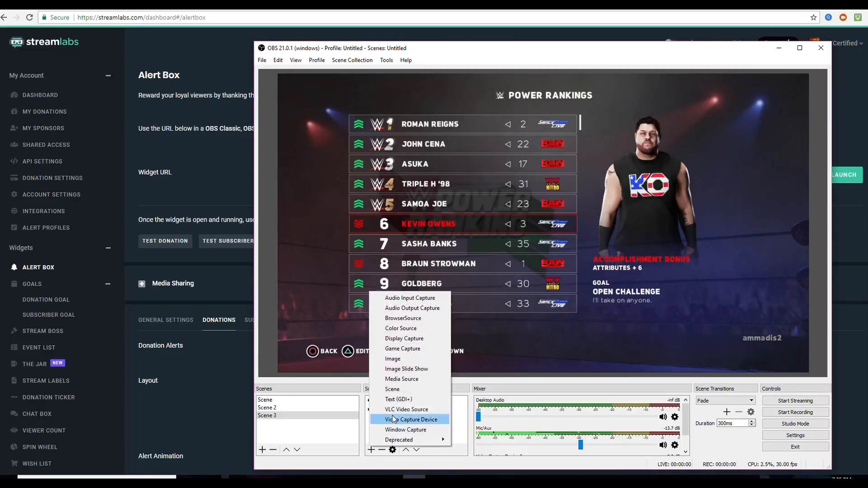
mouse_move(411, 328)
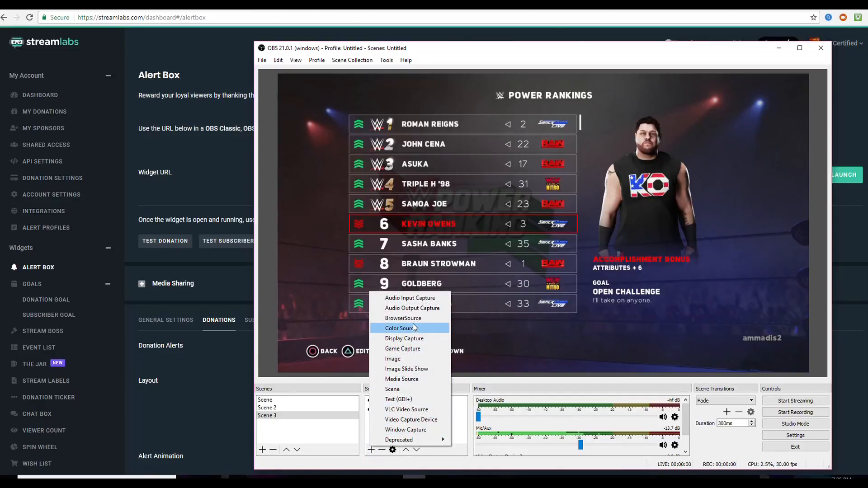
click(403, 318)
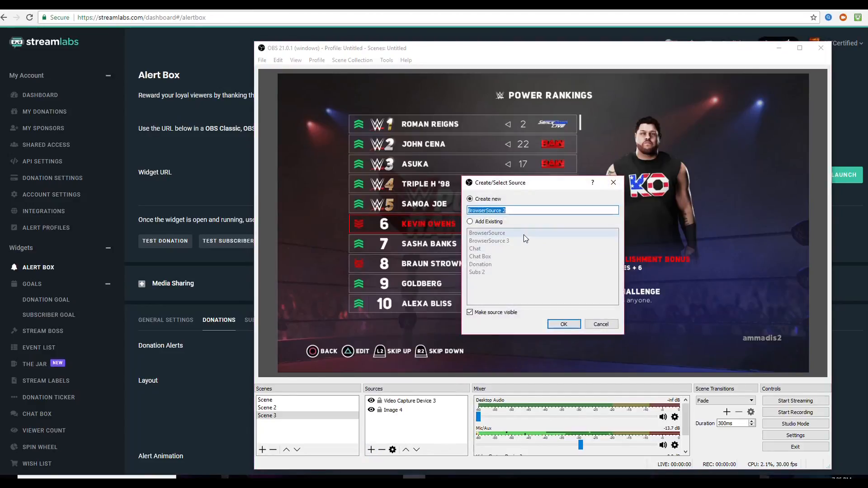
text(D)
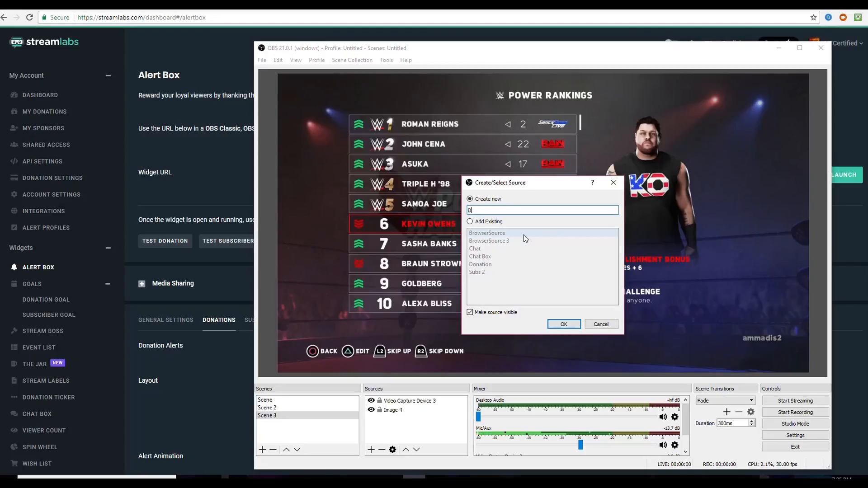
text(onation G)
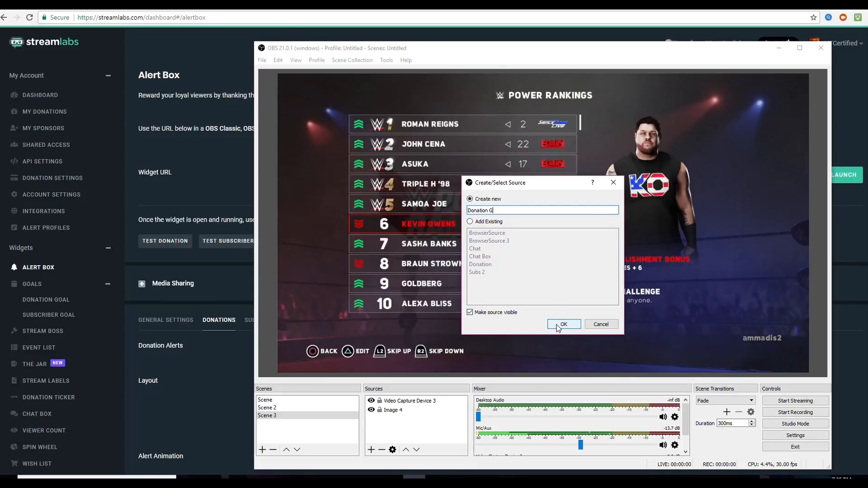
Create the Donation G source with the pasted alert box widget URL
click(563, 324)
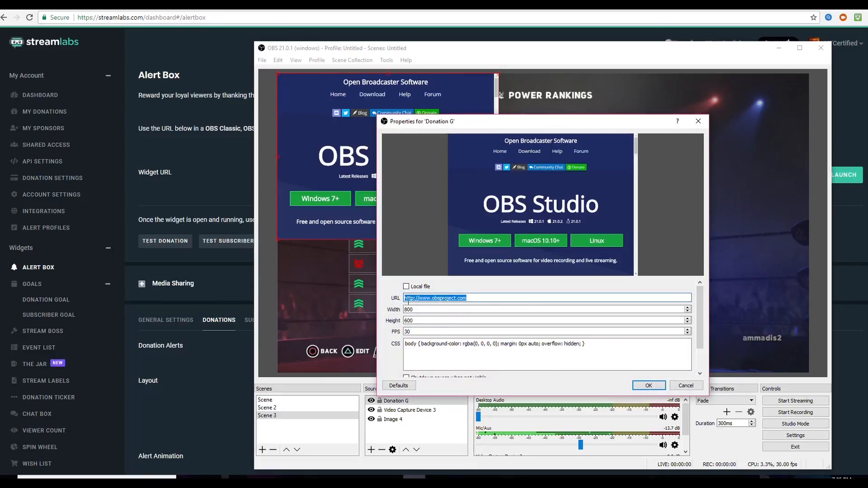
right_click(435, 298)
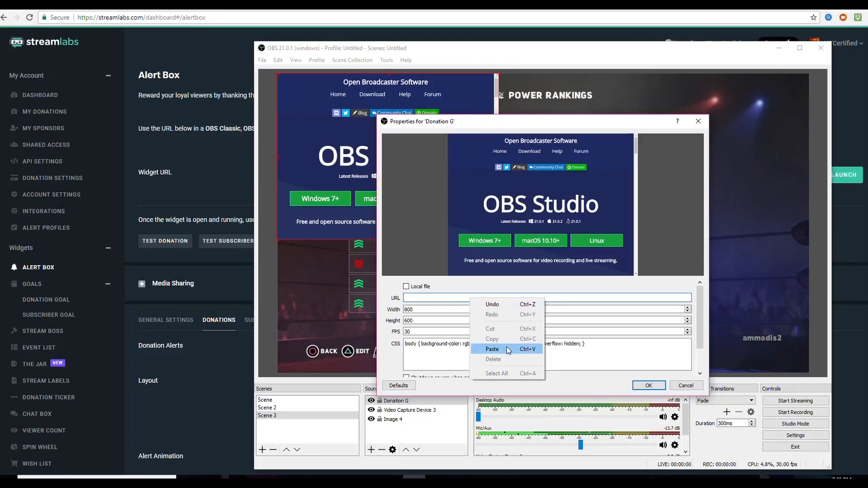
click(493, 349)
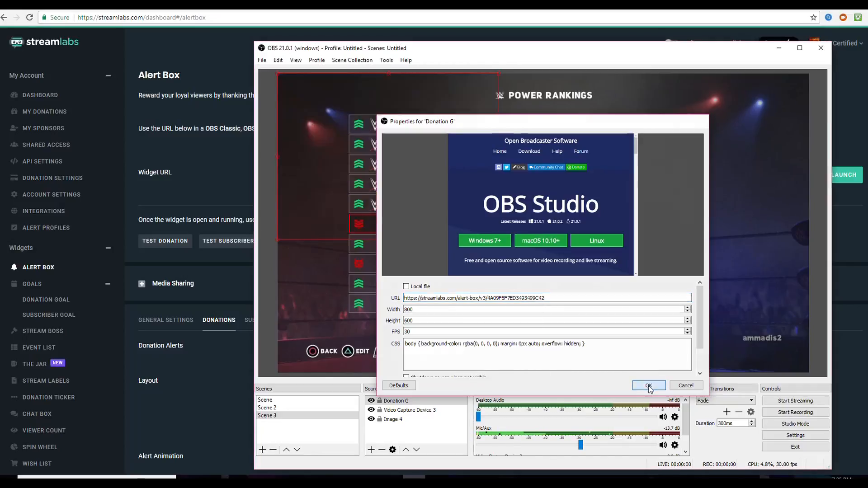
click(648, 385)
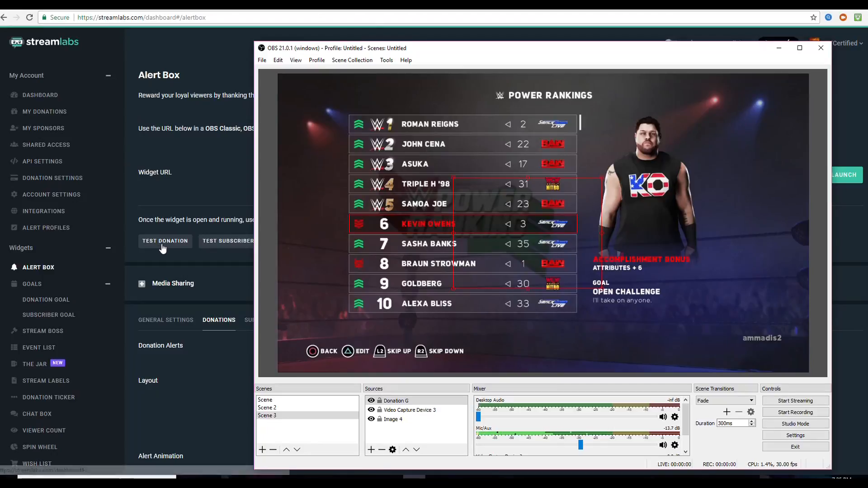
Trigger test donation and subscriber alerts to preview them in OBS
click(164, 241)
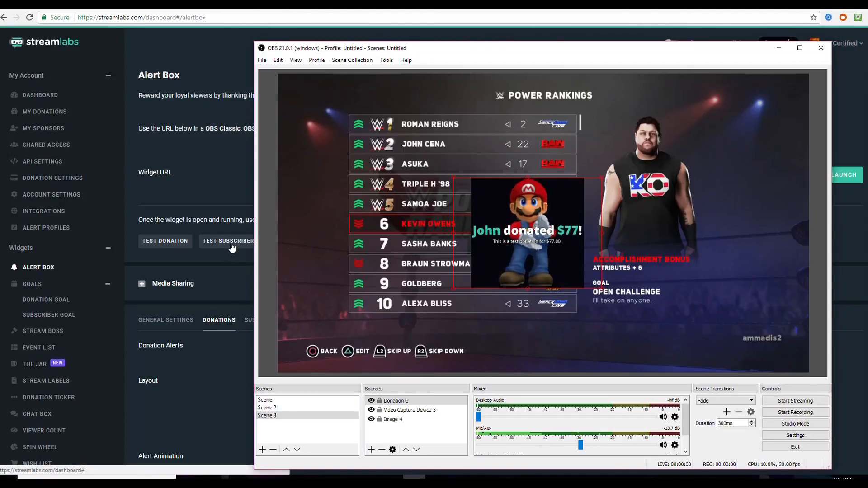
click(227, 241)
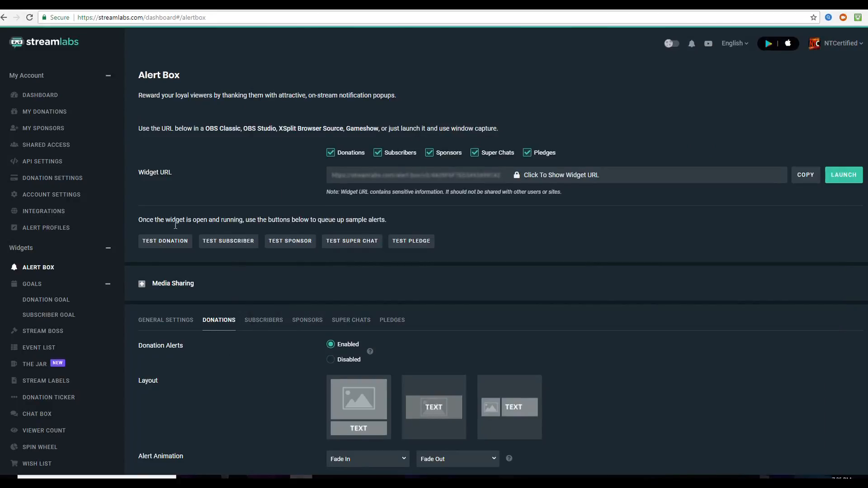
End the existing New Microphone donation goal on the Donation Goal page
click(47, 299)
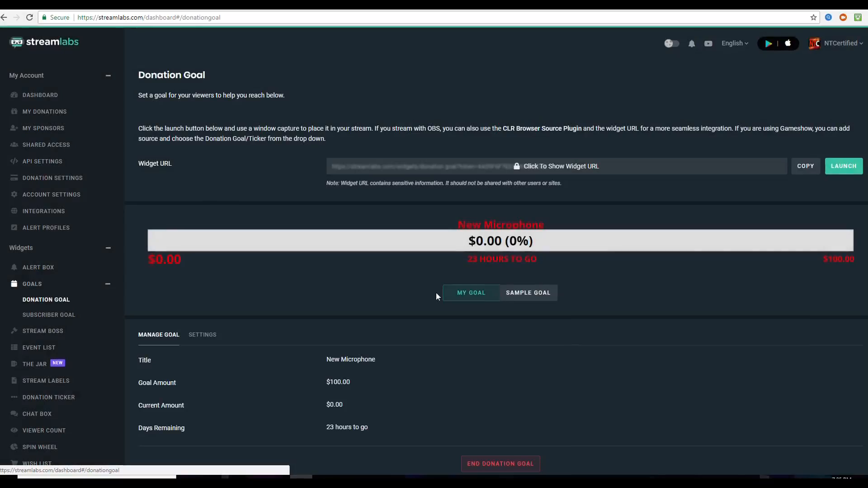
scroll(down, 3)
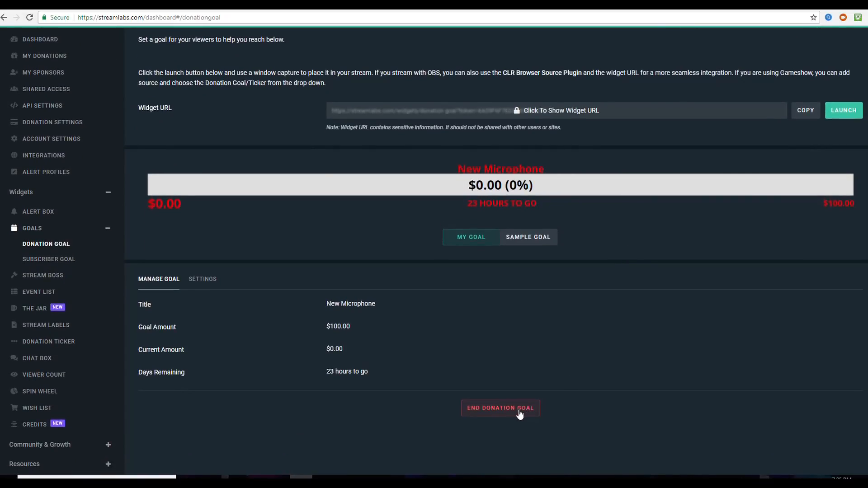
click(499, 408)
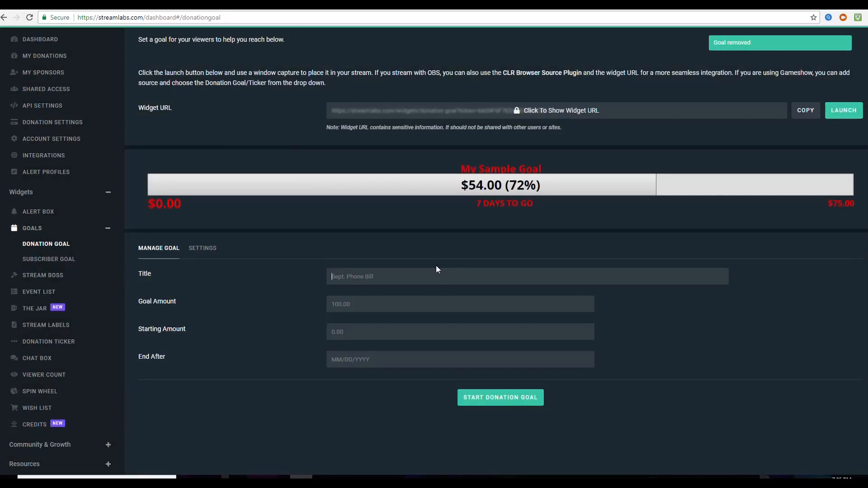
Start a 'New Lamp' donation goal of $25.00 from $0, ending 02/20/2018
text(New)
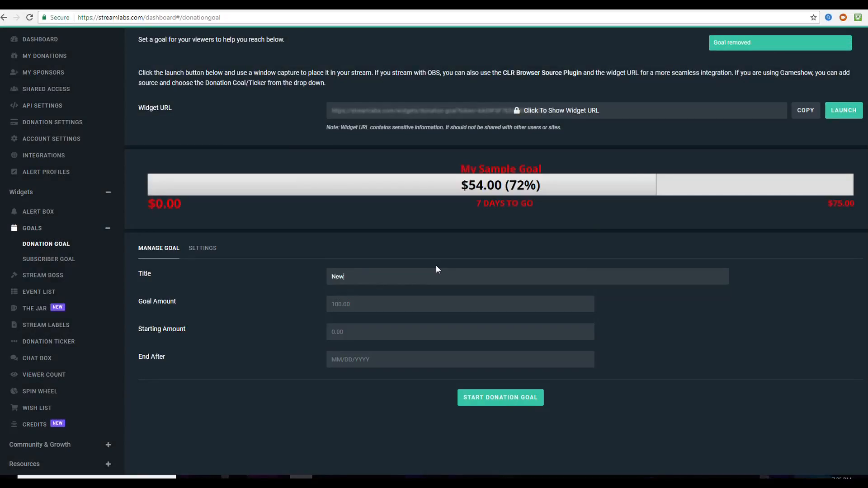
text(Lamp)
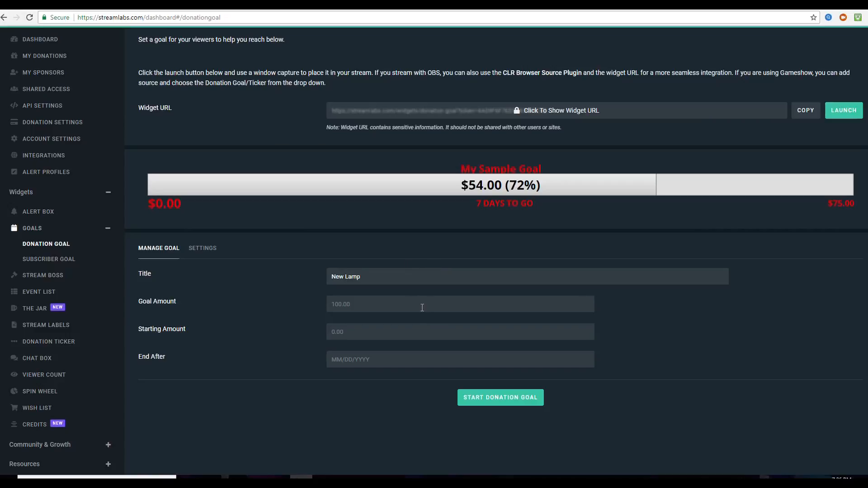
text(25.00)
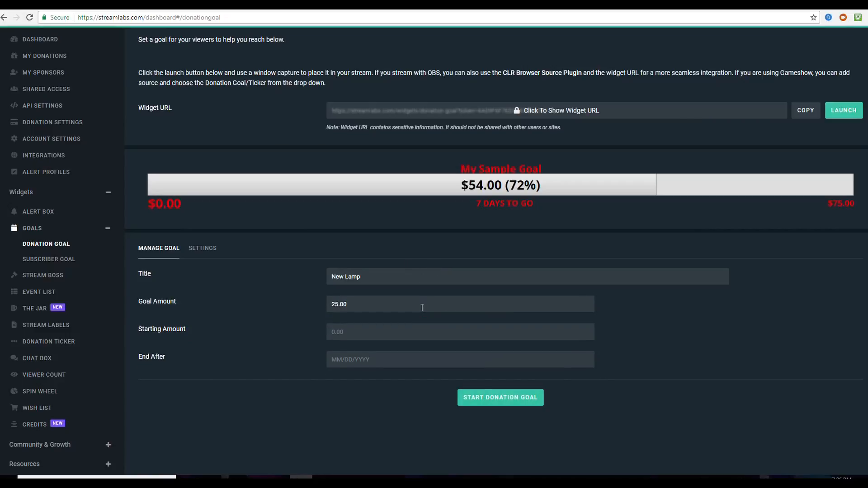
text(0)
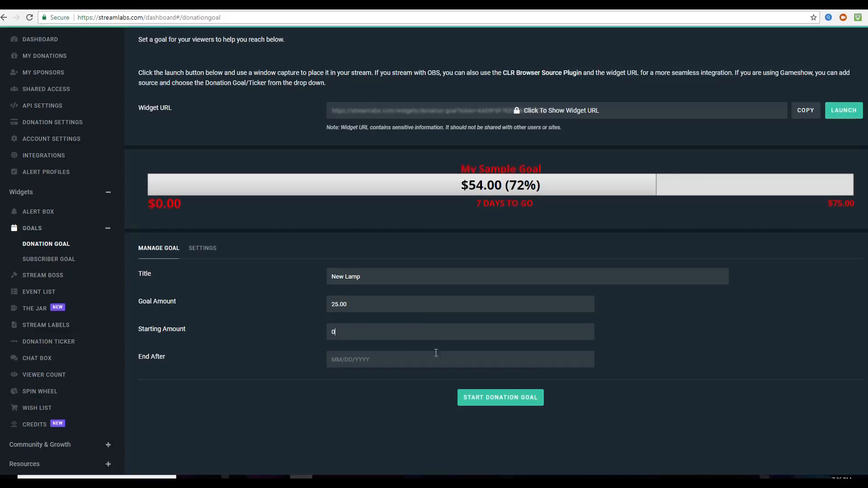
text(0)
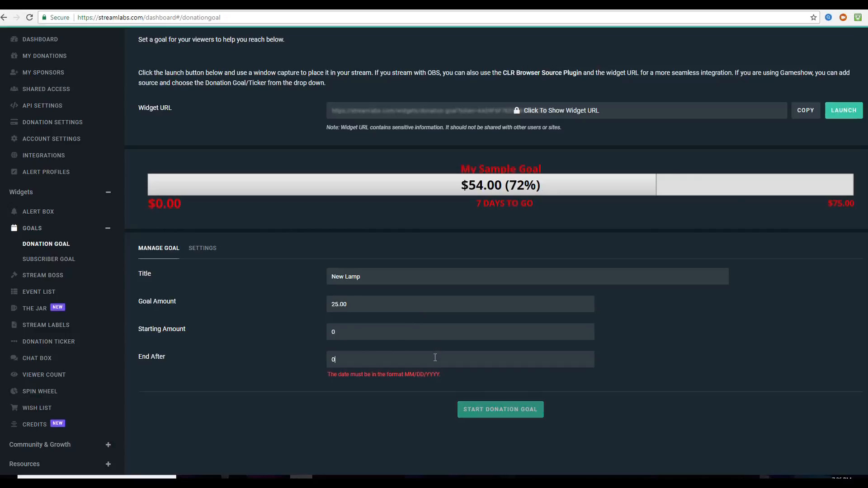
text(02/20/201)
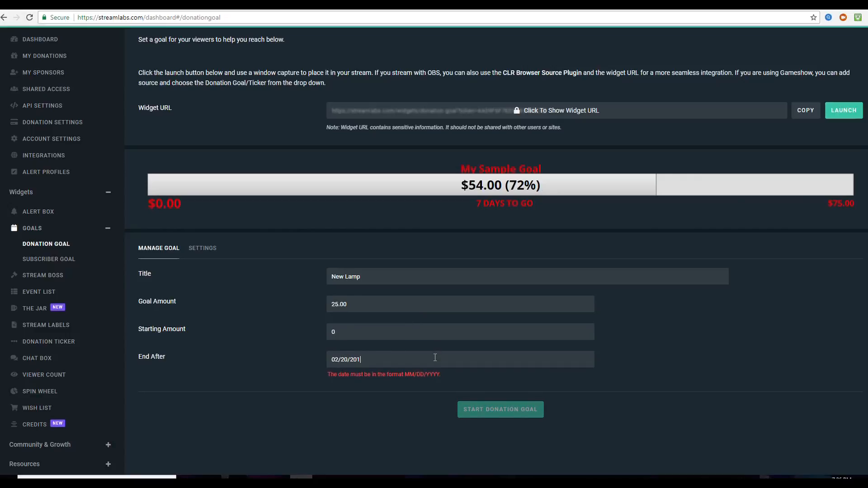
text(8)
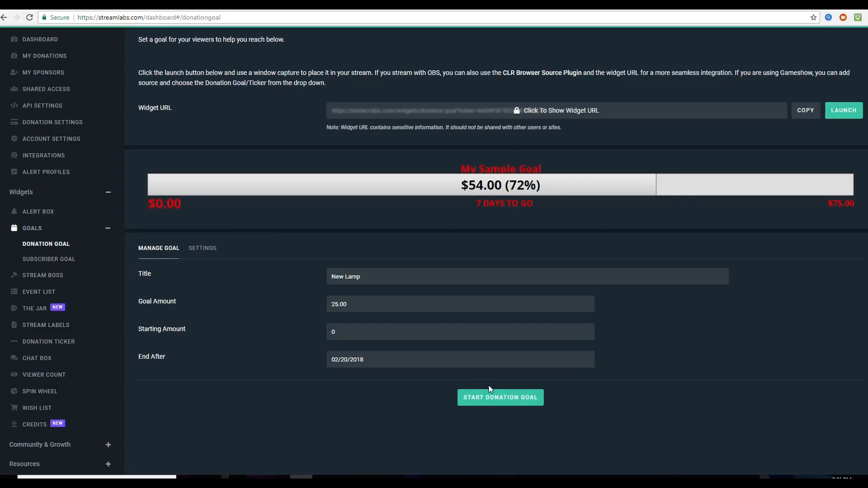
click(499, 397)
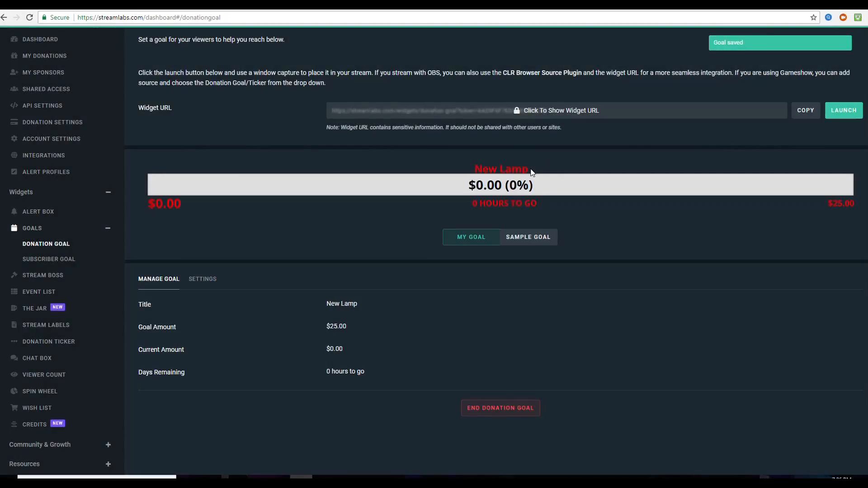
scroll(down, 3)
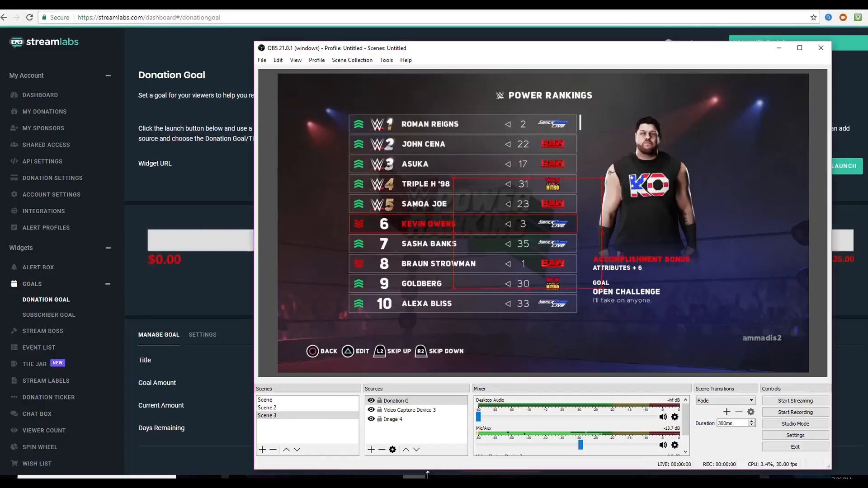
Add a 'Lamp' browser source for the donation goal, then open Streamlabs' Subscriber Goal page
click(371, 450)
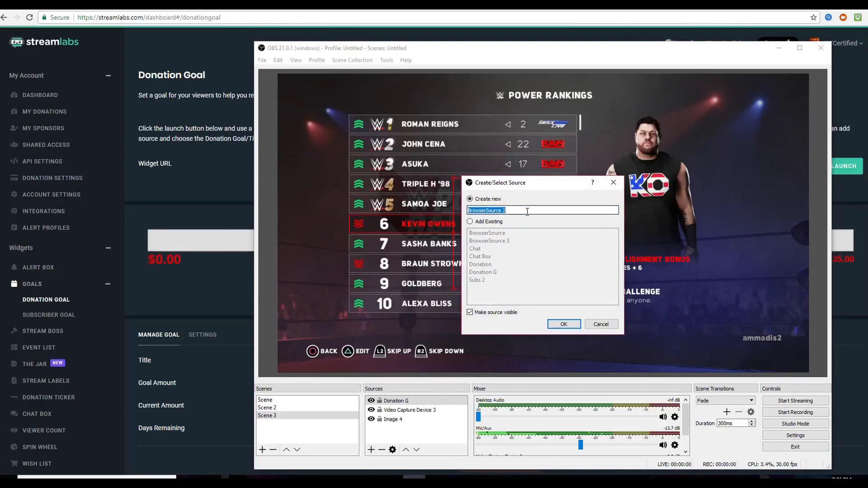
text(L)
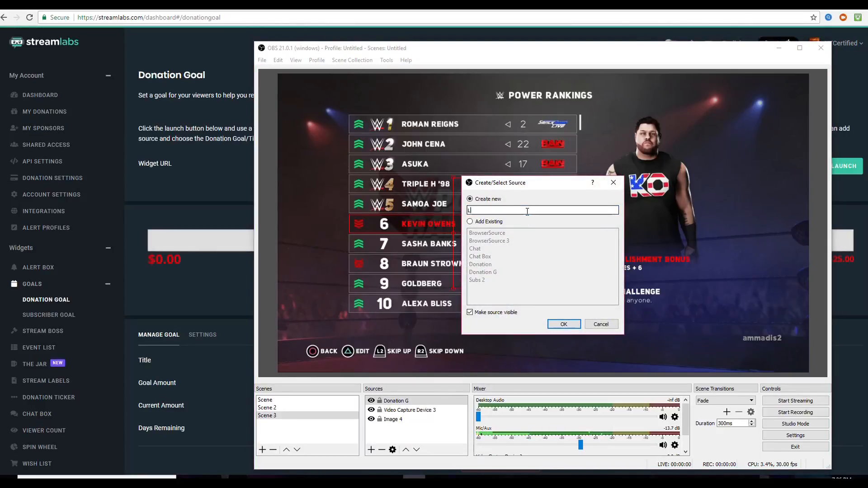
text(amp)
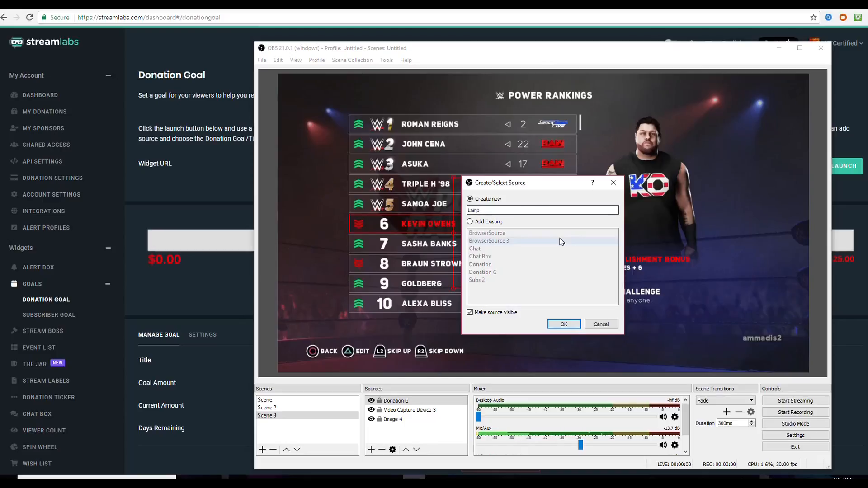
click(563, 323)
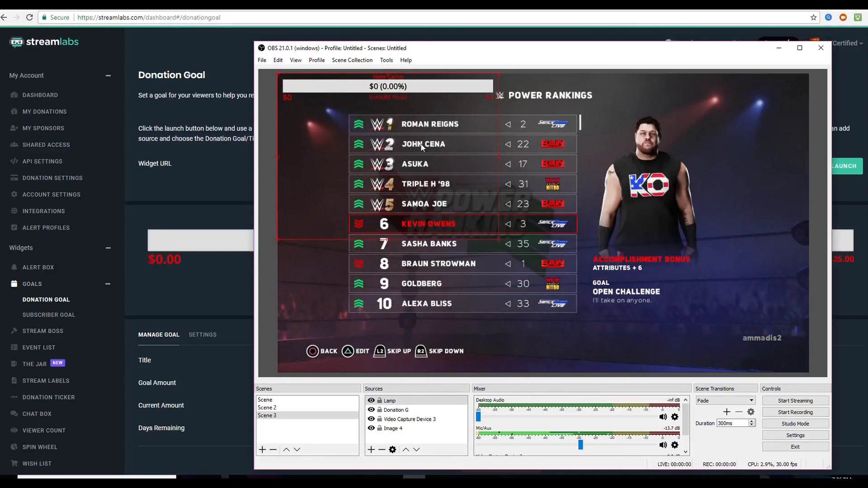
click(389, 400)
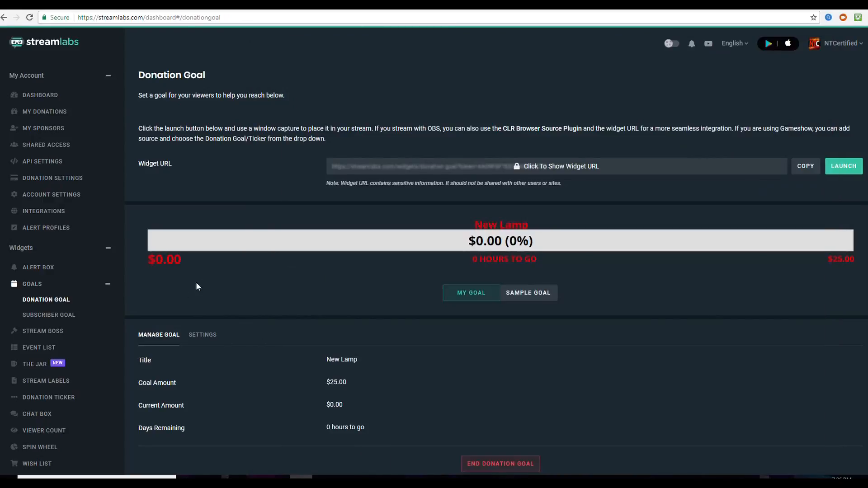
click(49, 315)
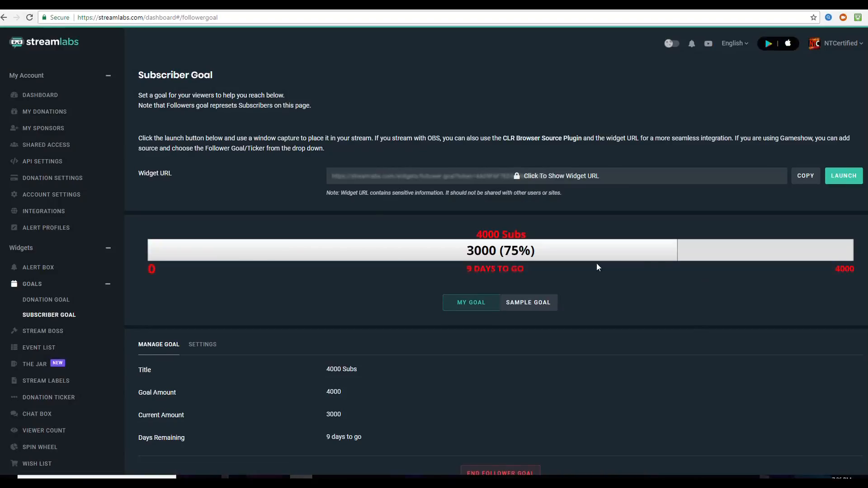
mouse_move(801, 183)
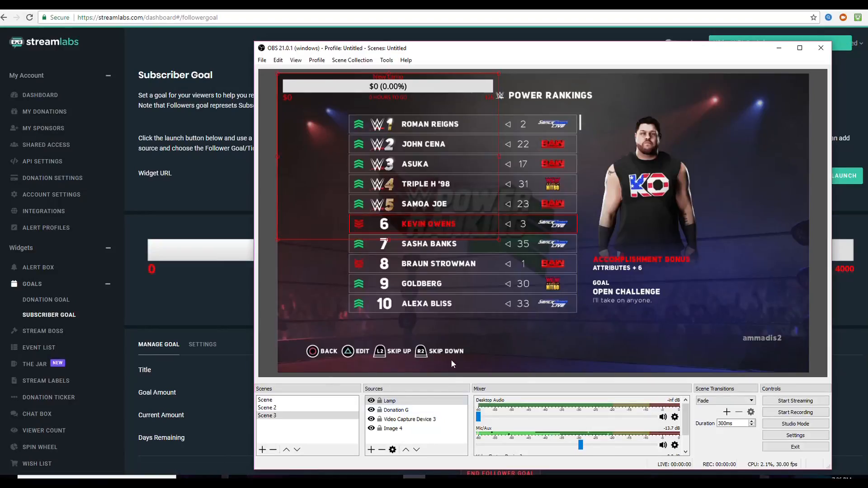
Add a 'Copy' browser source using the follower-goal widget URL
click(371, 449)
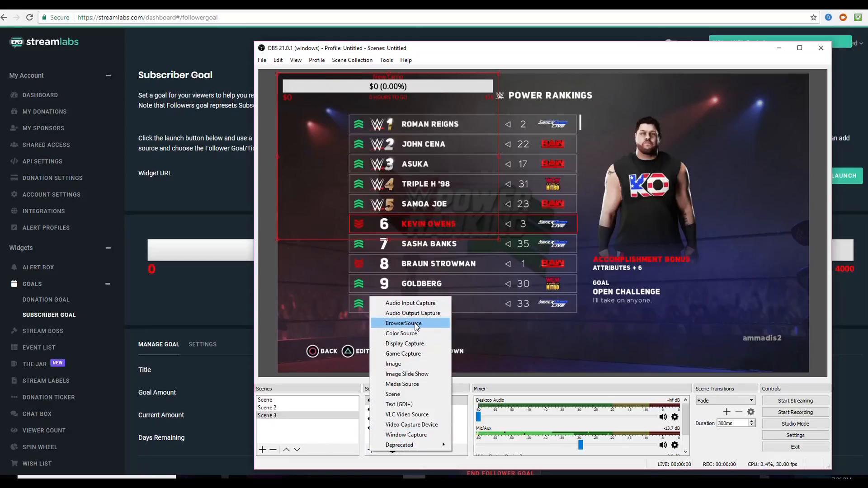
click(403, 323)
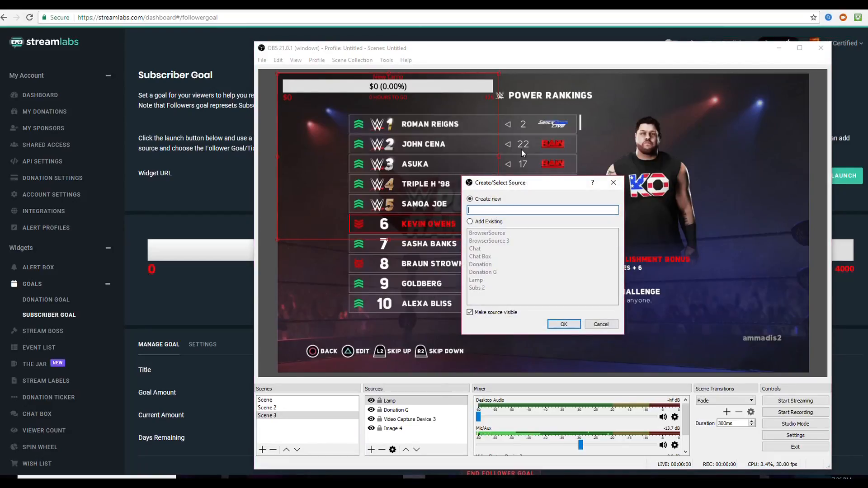
text(Copy)
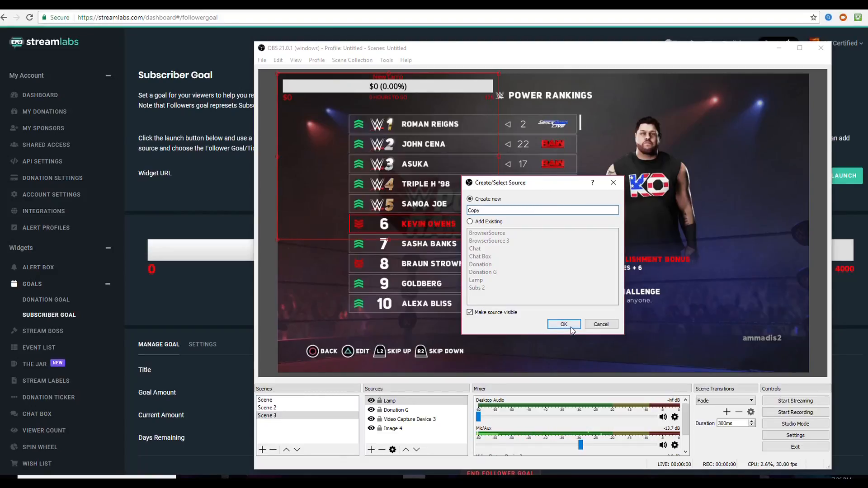
click(563, 324)
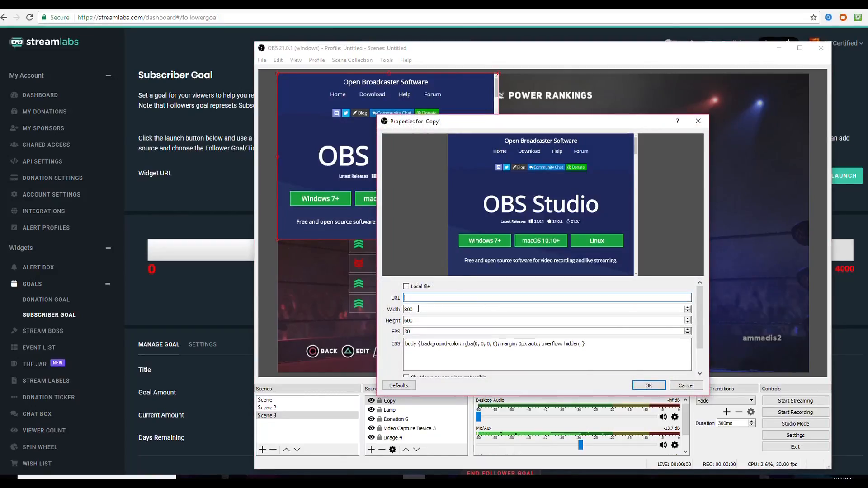
text(https://streamlabs.com/widgets/follower-goal?token=4A09F6F7ED3493499C42)
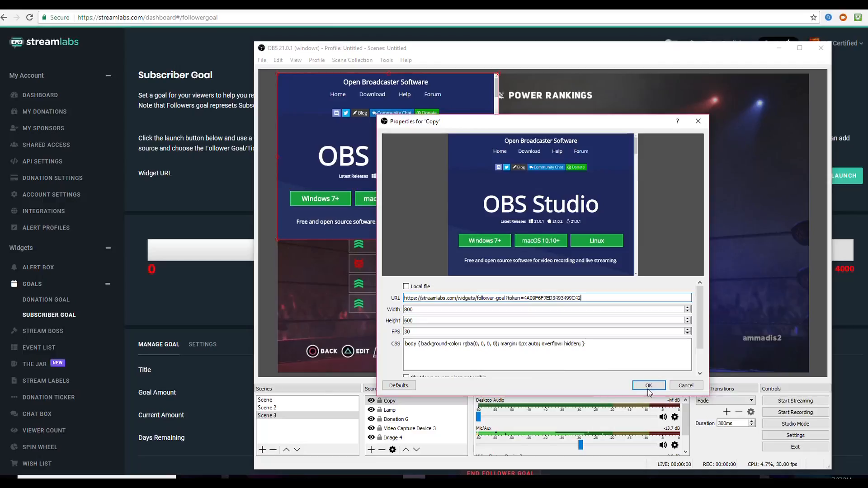
click(649, 386)
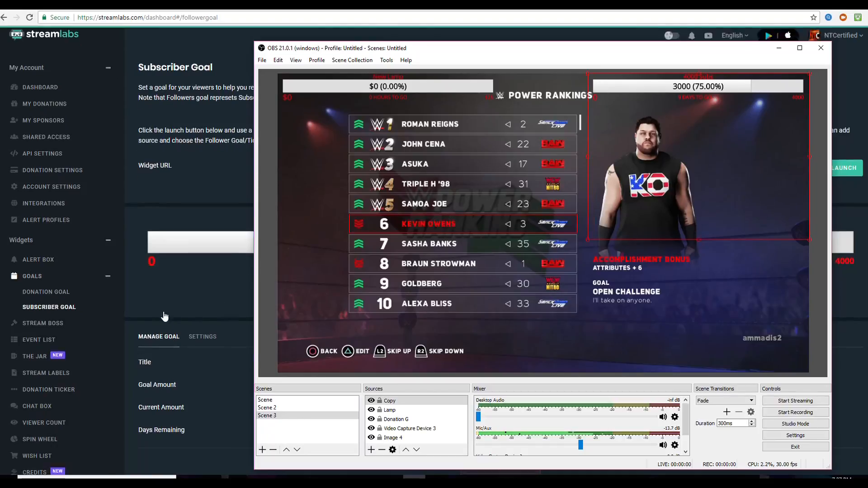
Open Streamlabs' Chat Box widget page and copy its widget URL
scroll(down, 3)
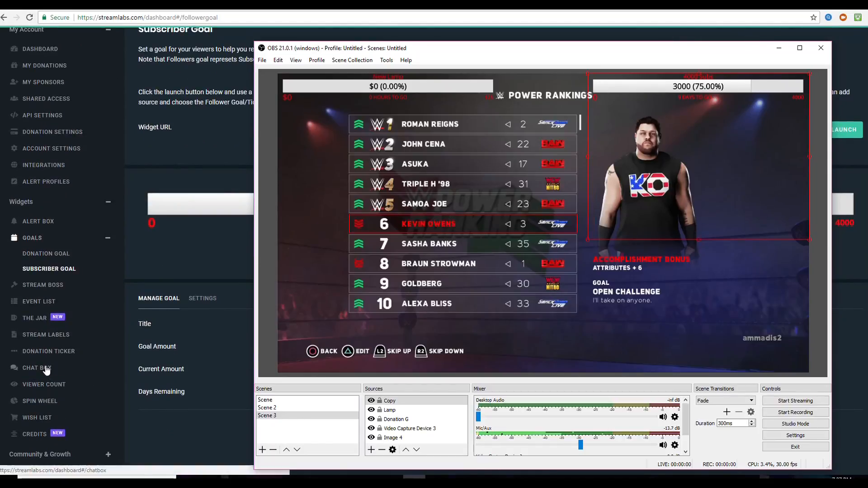
click(37, 367)
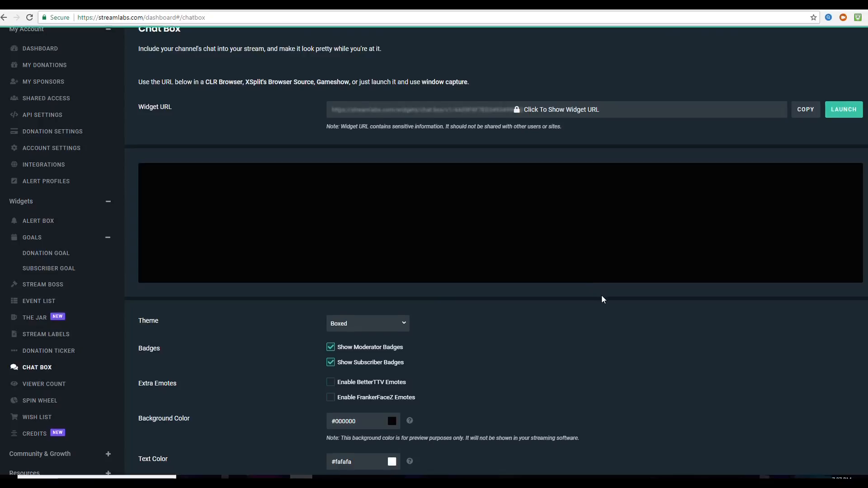
scroll(down, 3)
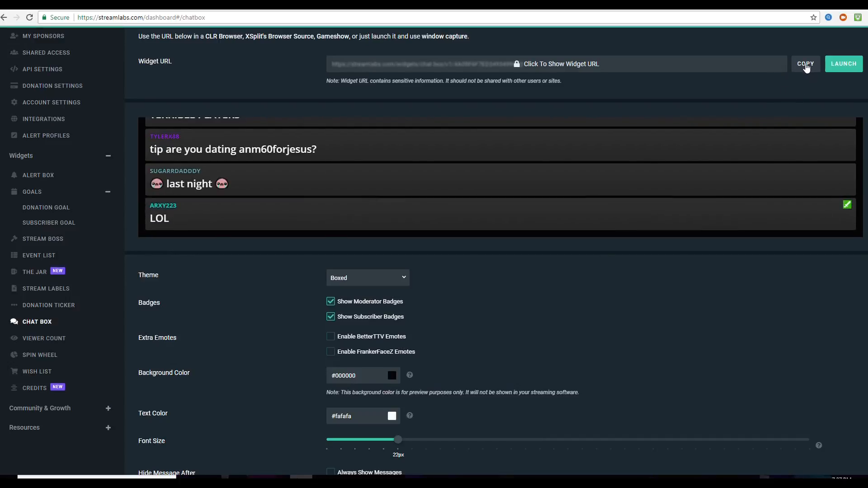
click(805, 64)
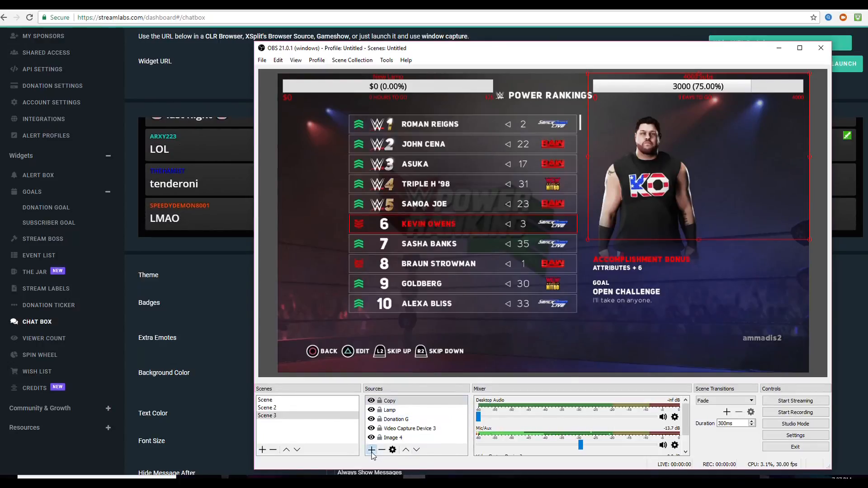
Create a 'Chat B' browser source in Scene 3
click(370, 450)
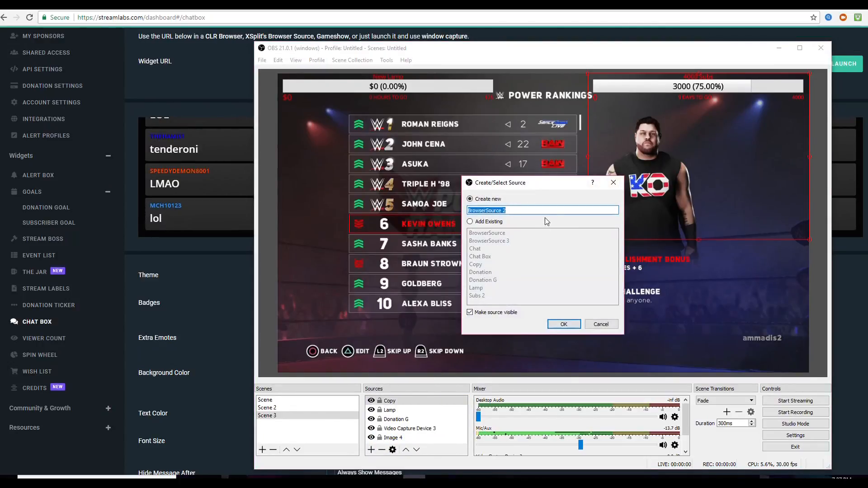
text(c)
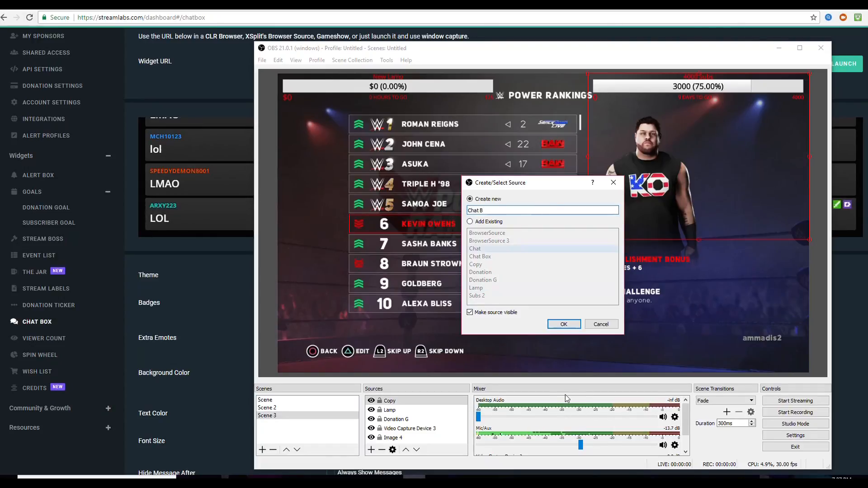
click(563, 324)
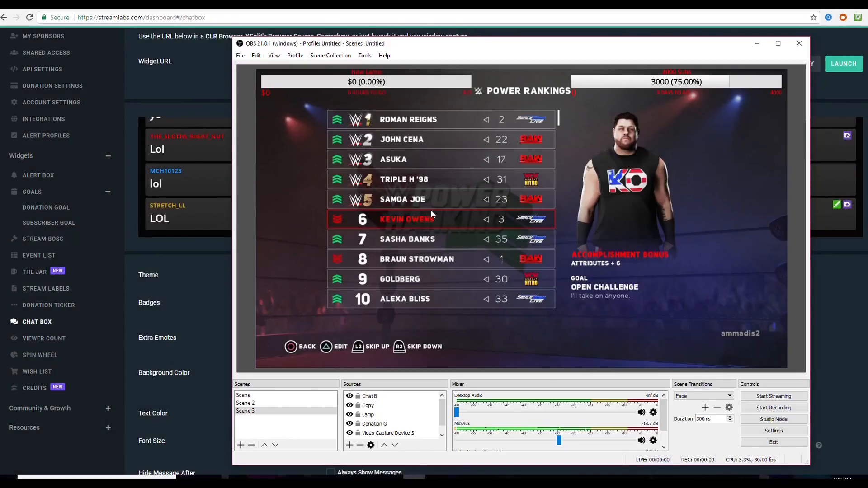
Add a Video Capture Device source using the Logitech C920 webcam to Scene 3
click(350, 444)
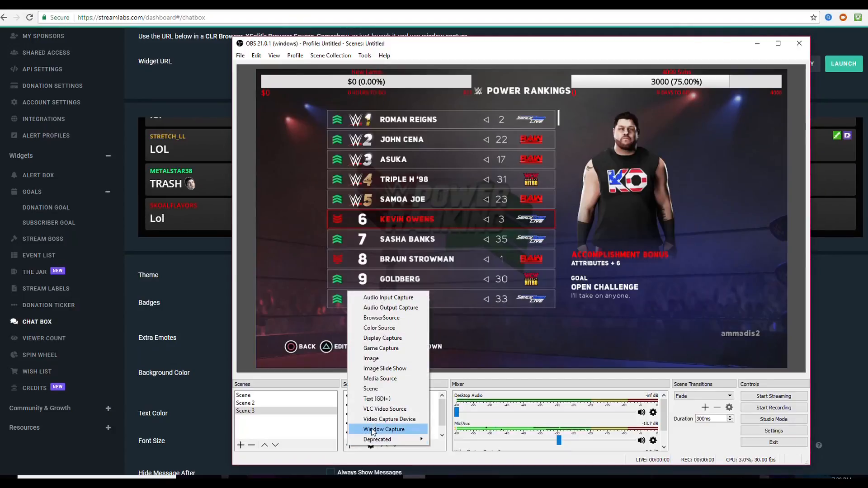
mouse_move(389, 419)
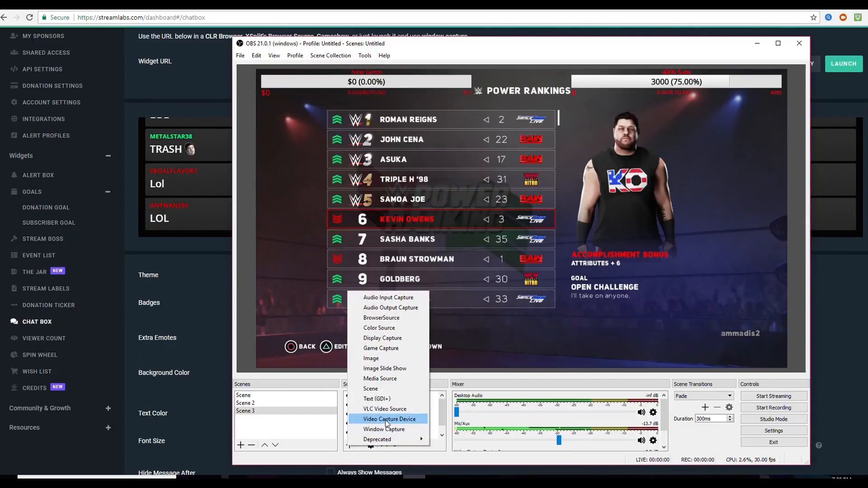
click(389, 419)
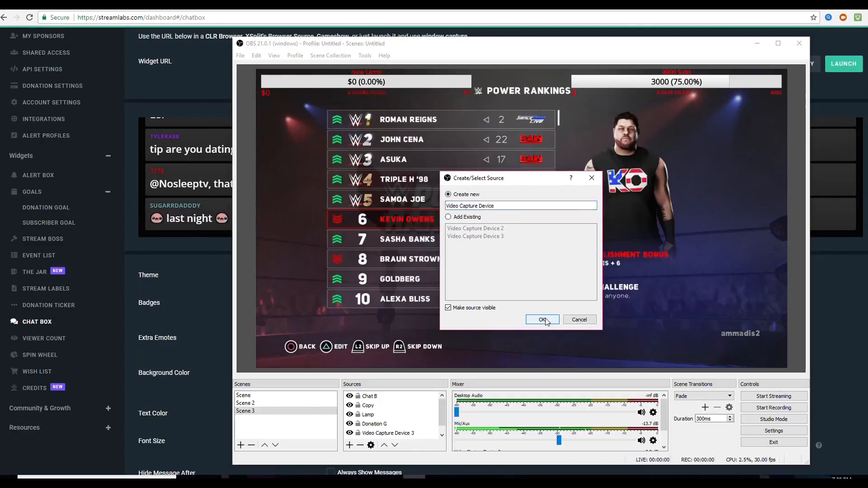
click(541, 319)
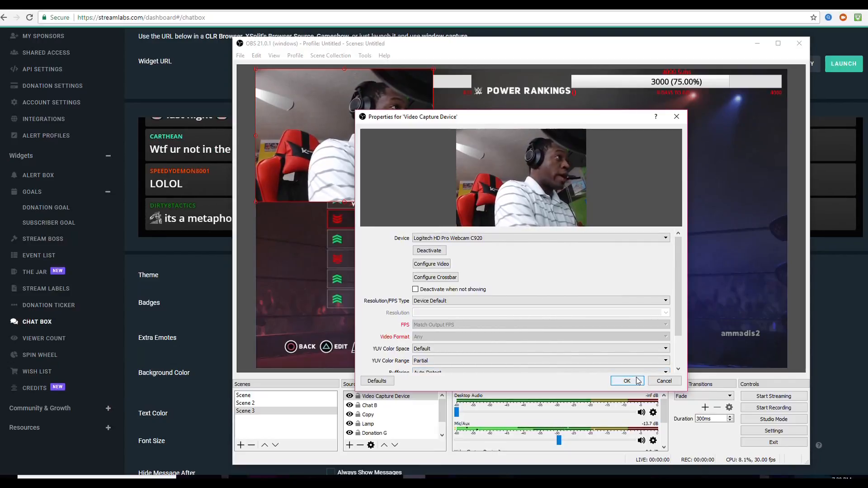
click(626, 381)
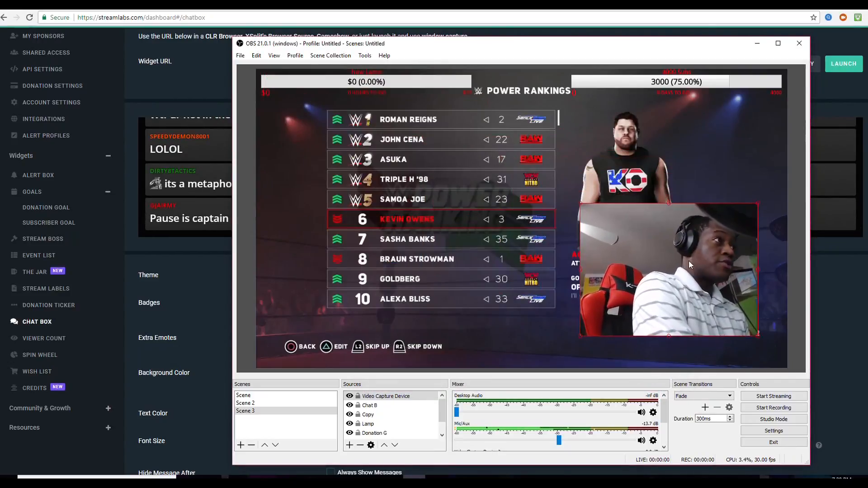